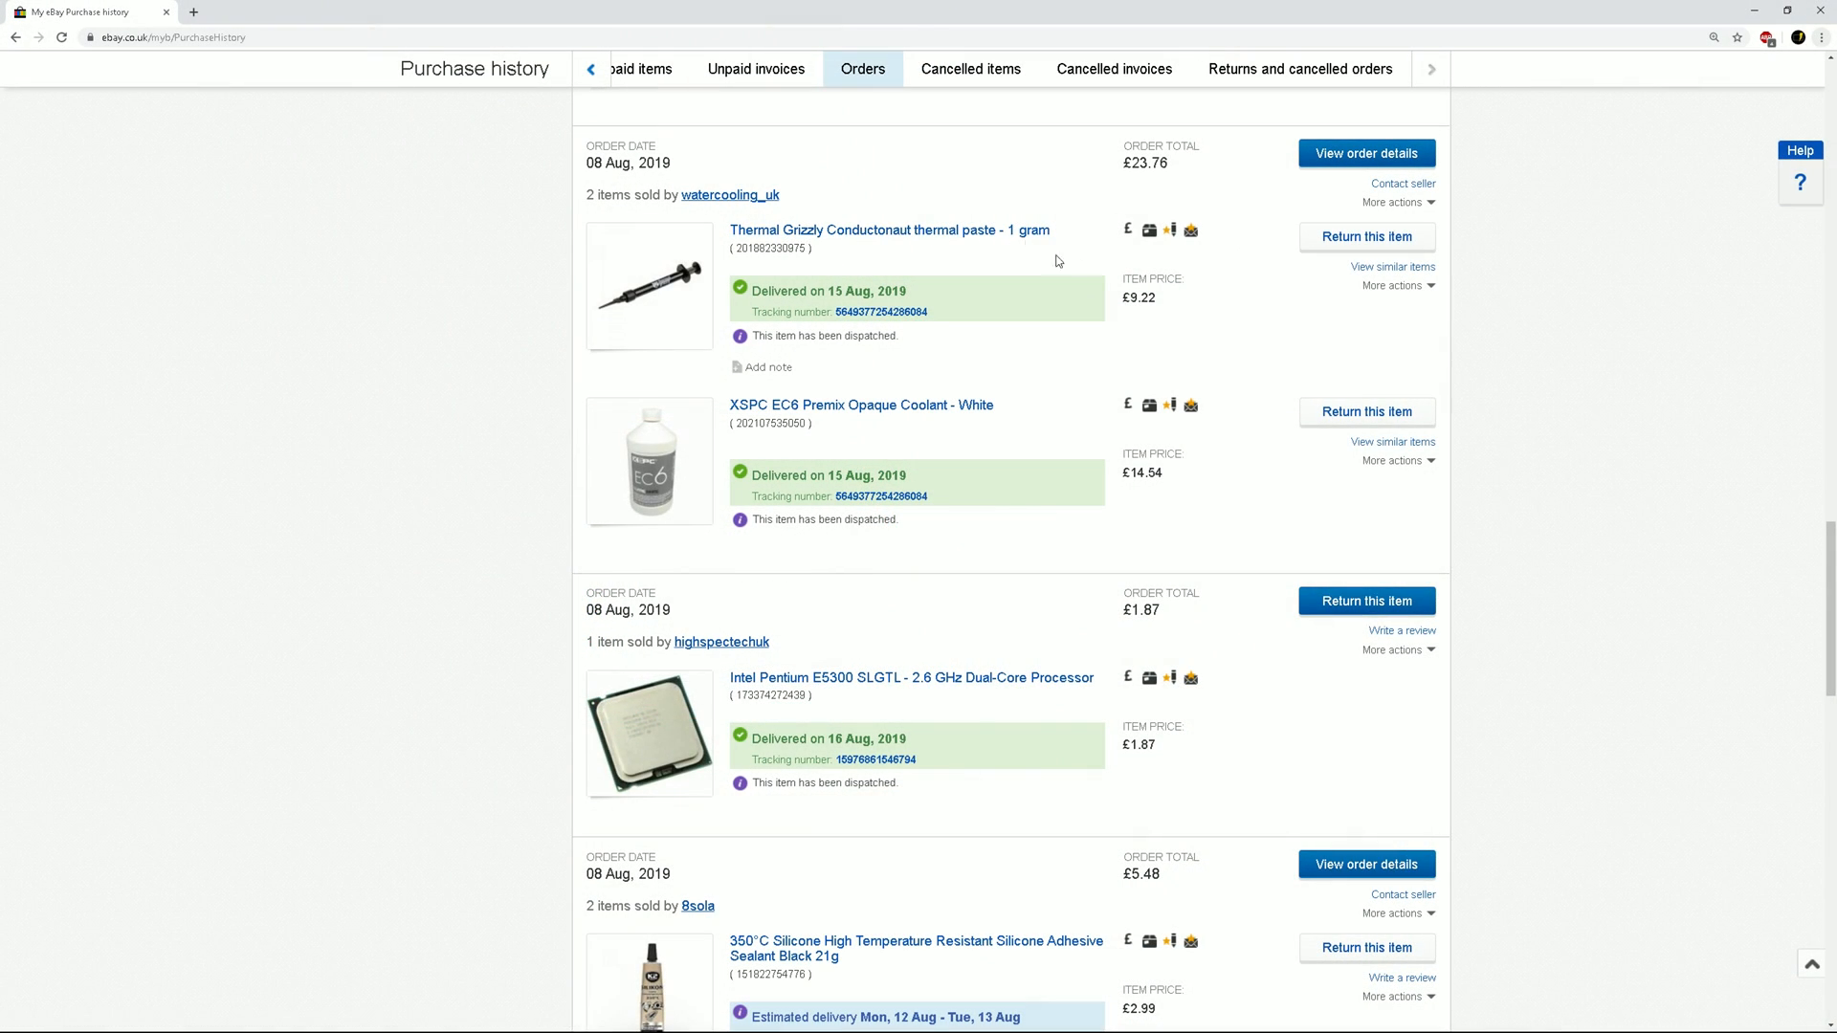
mouse_move(1158, 330)
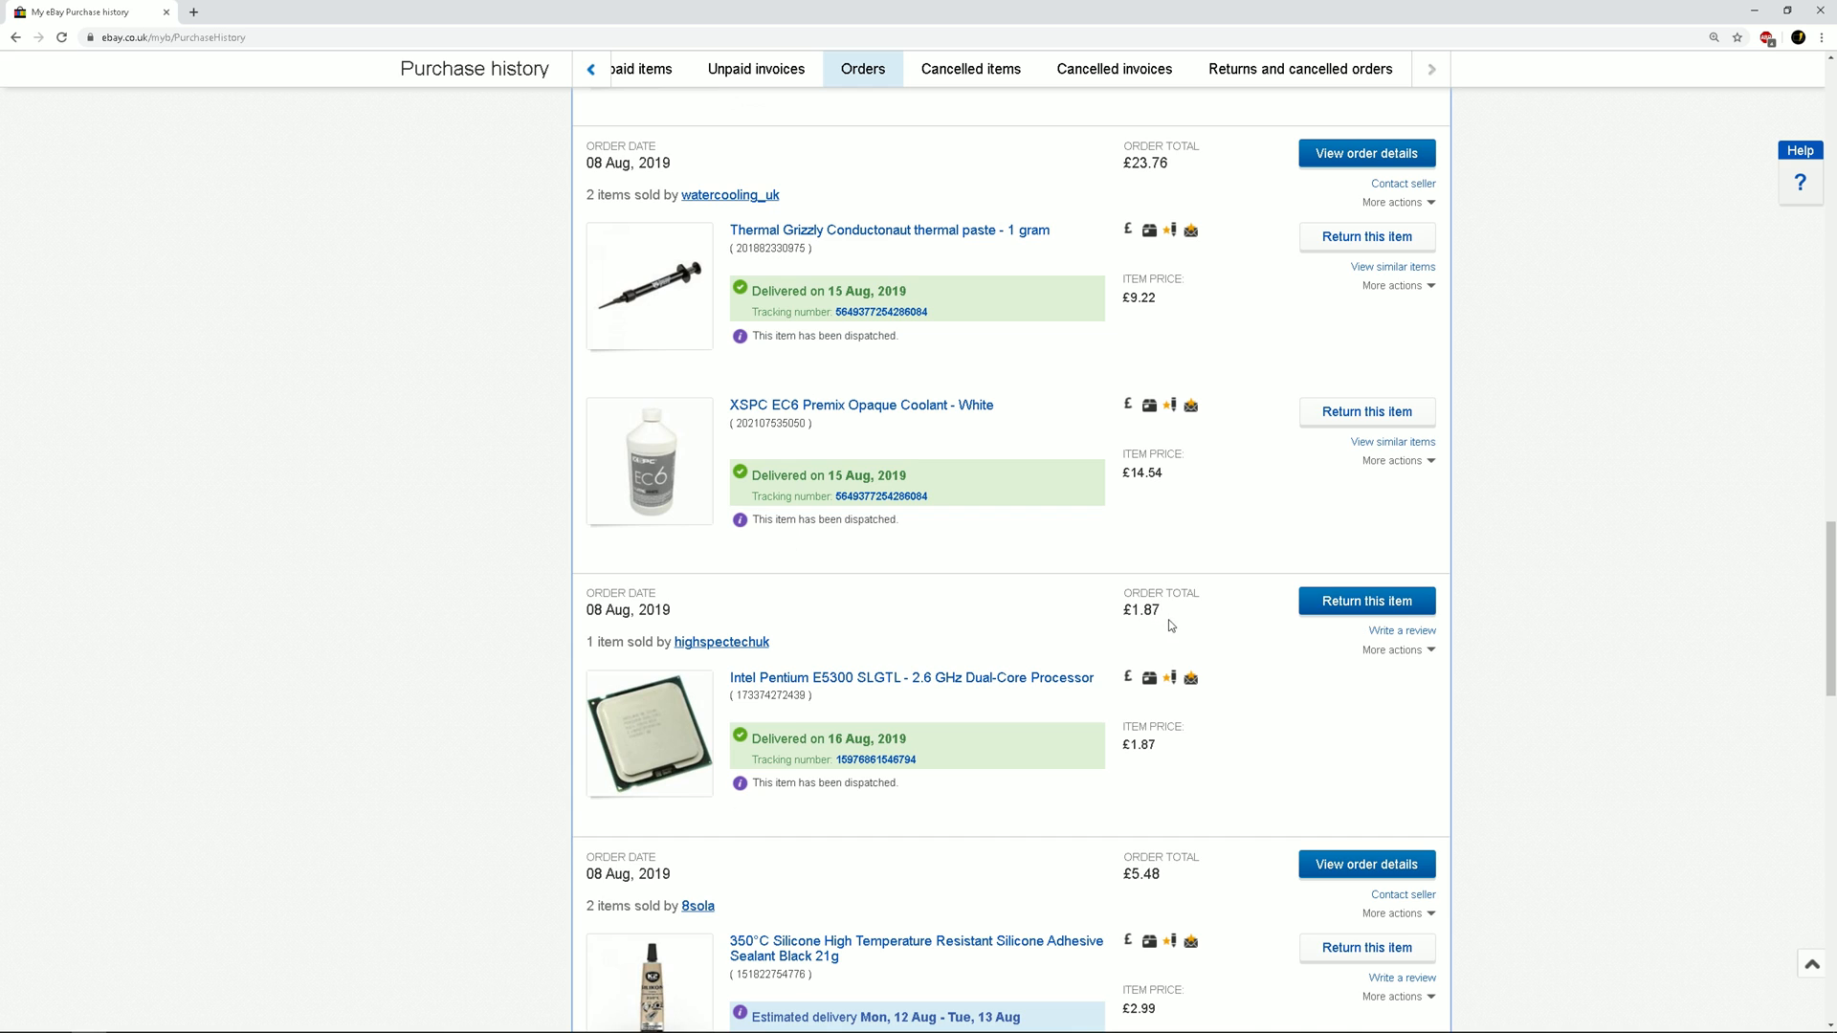
- Scroll down the Orders list past the £1.87 Pentium price to the 8sola sealant-and-syringes order
scroll(down, 3)
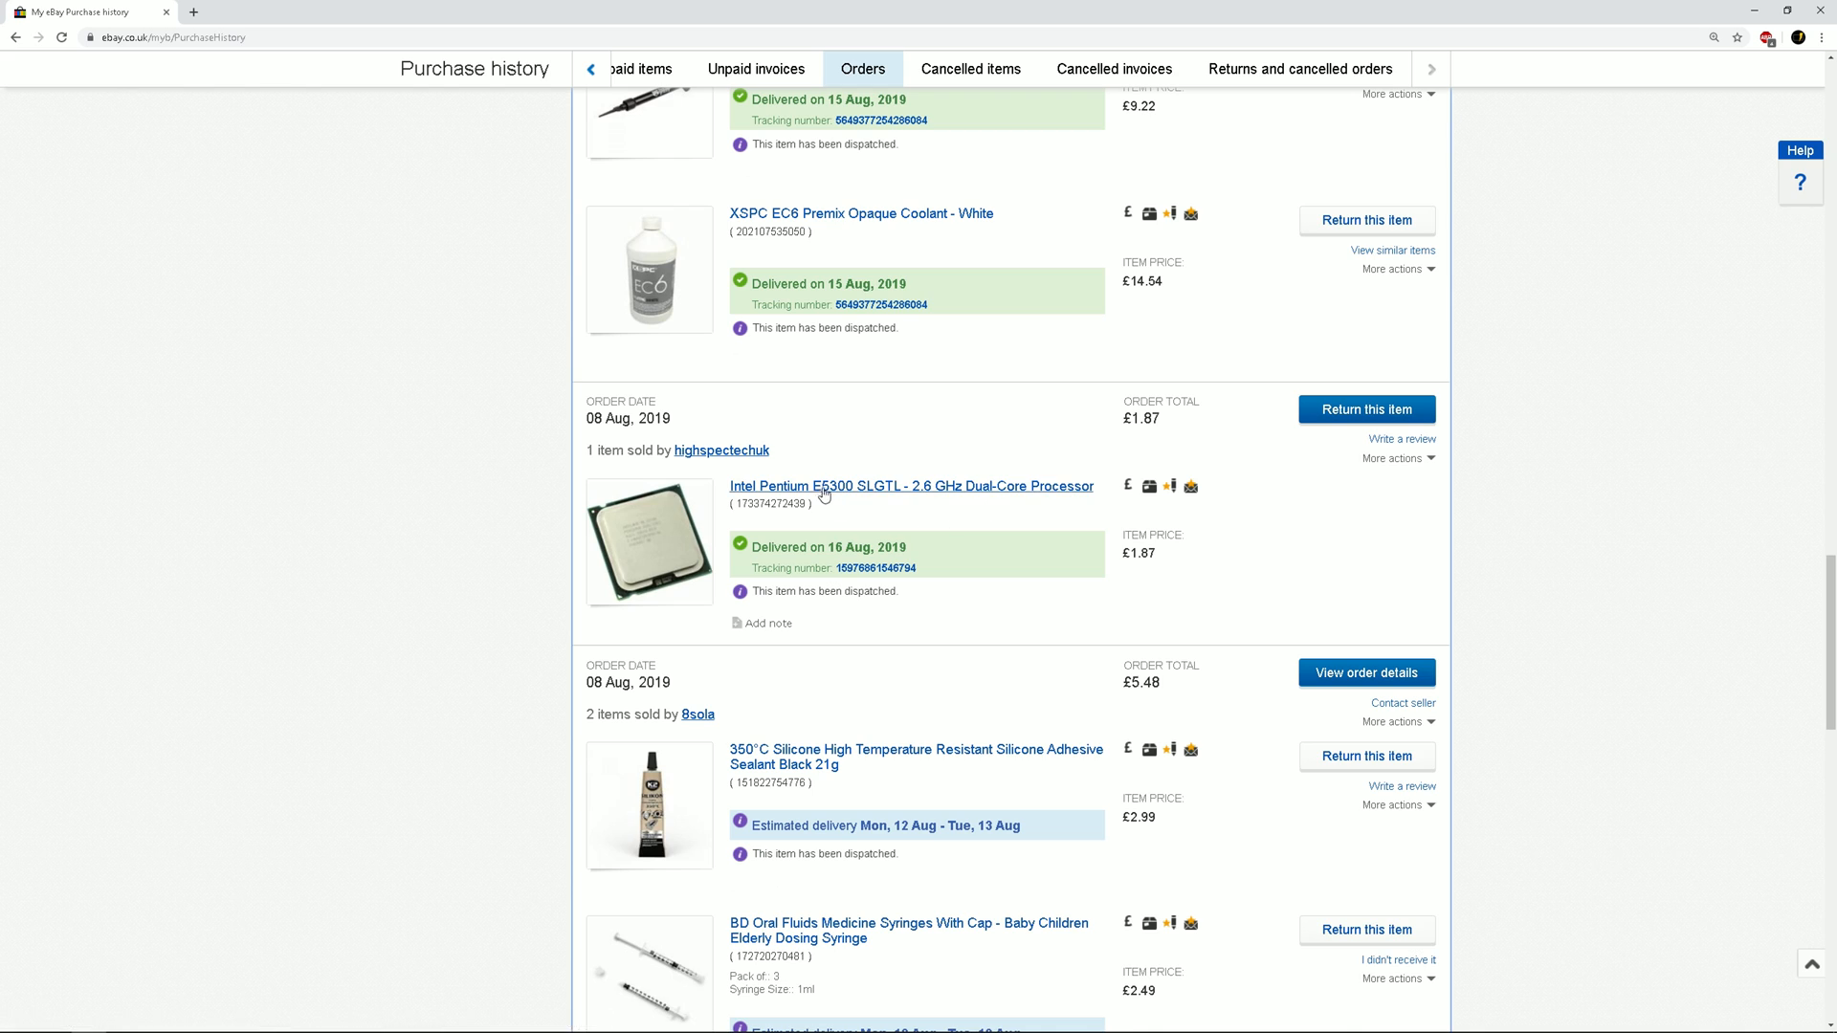
double_click(1137, 552)
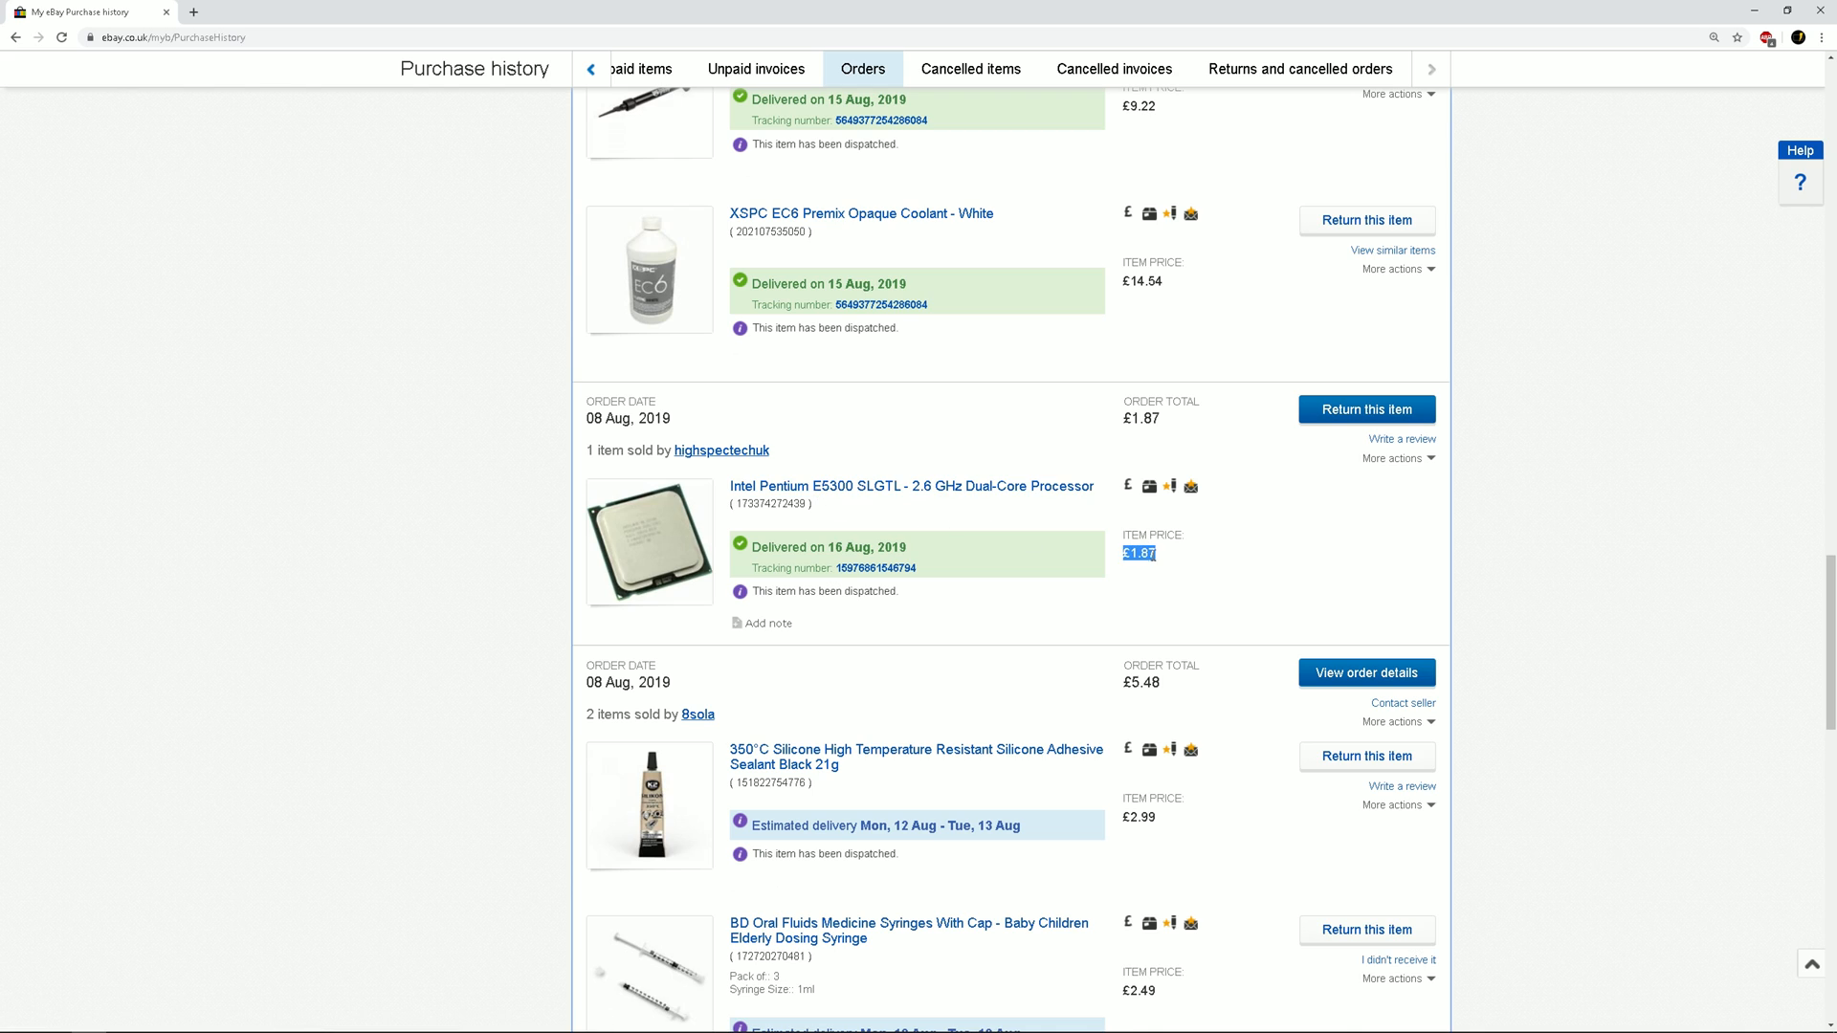
click(1147, 608)
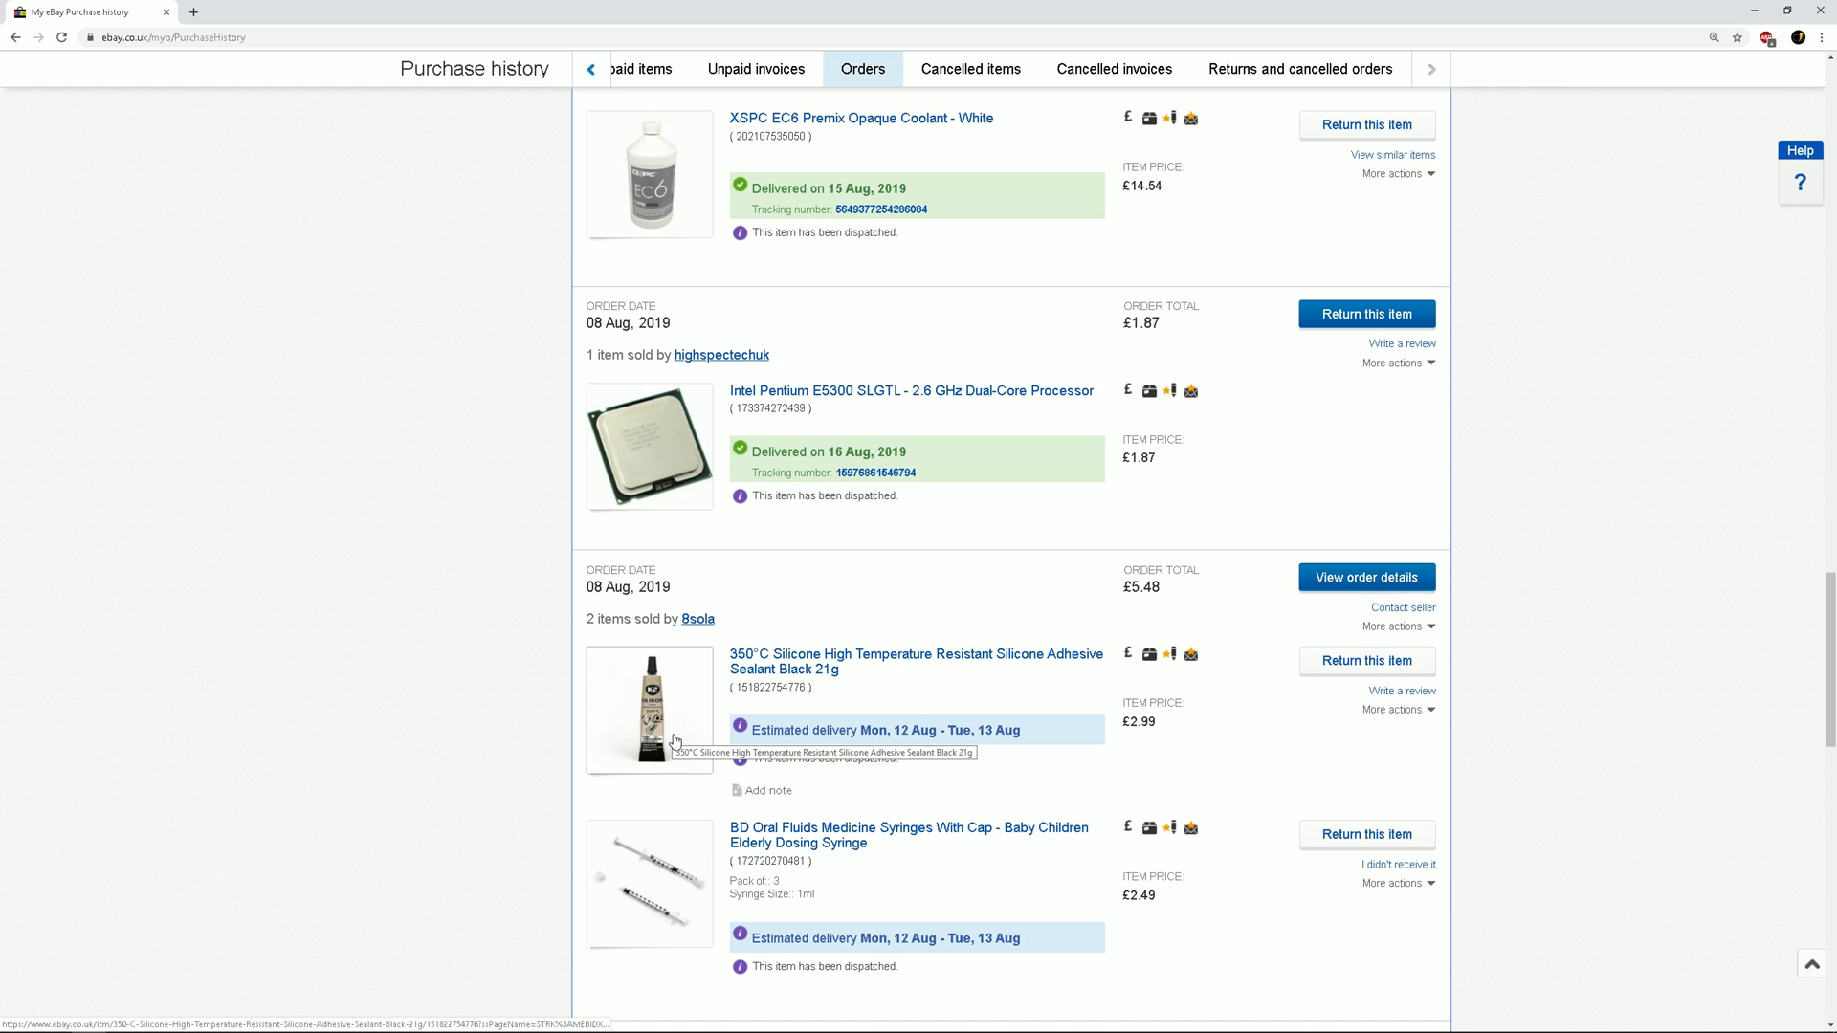
mouse_move(1018, 659)
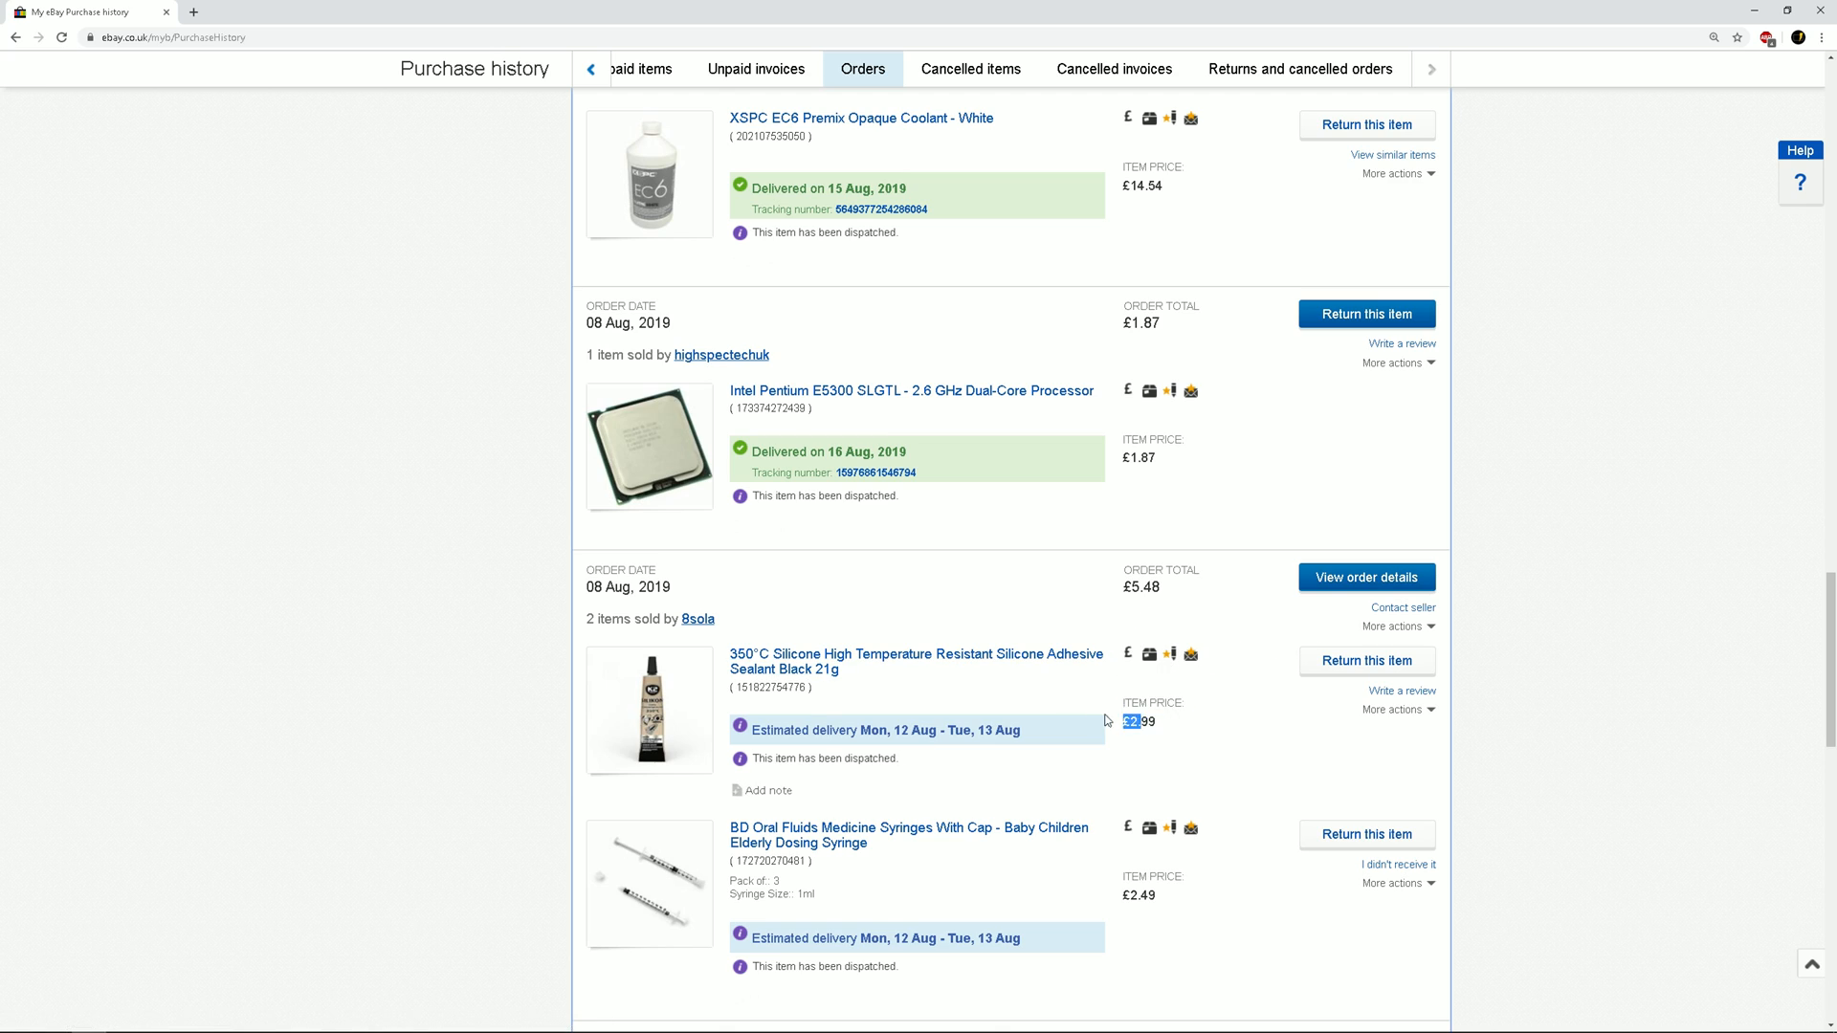
mouse_move(721, 872)
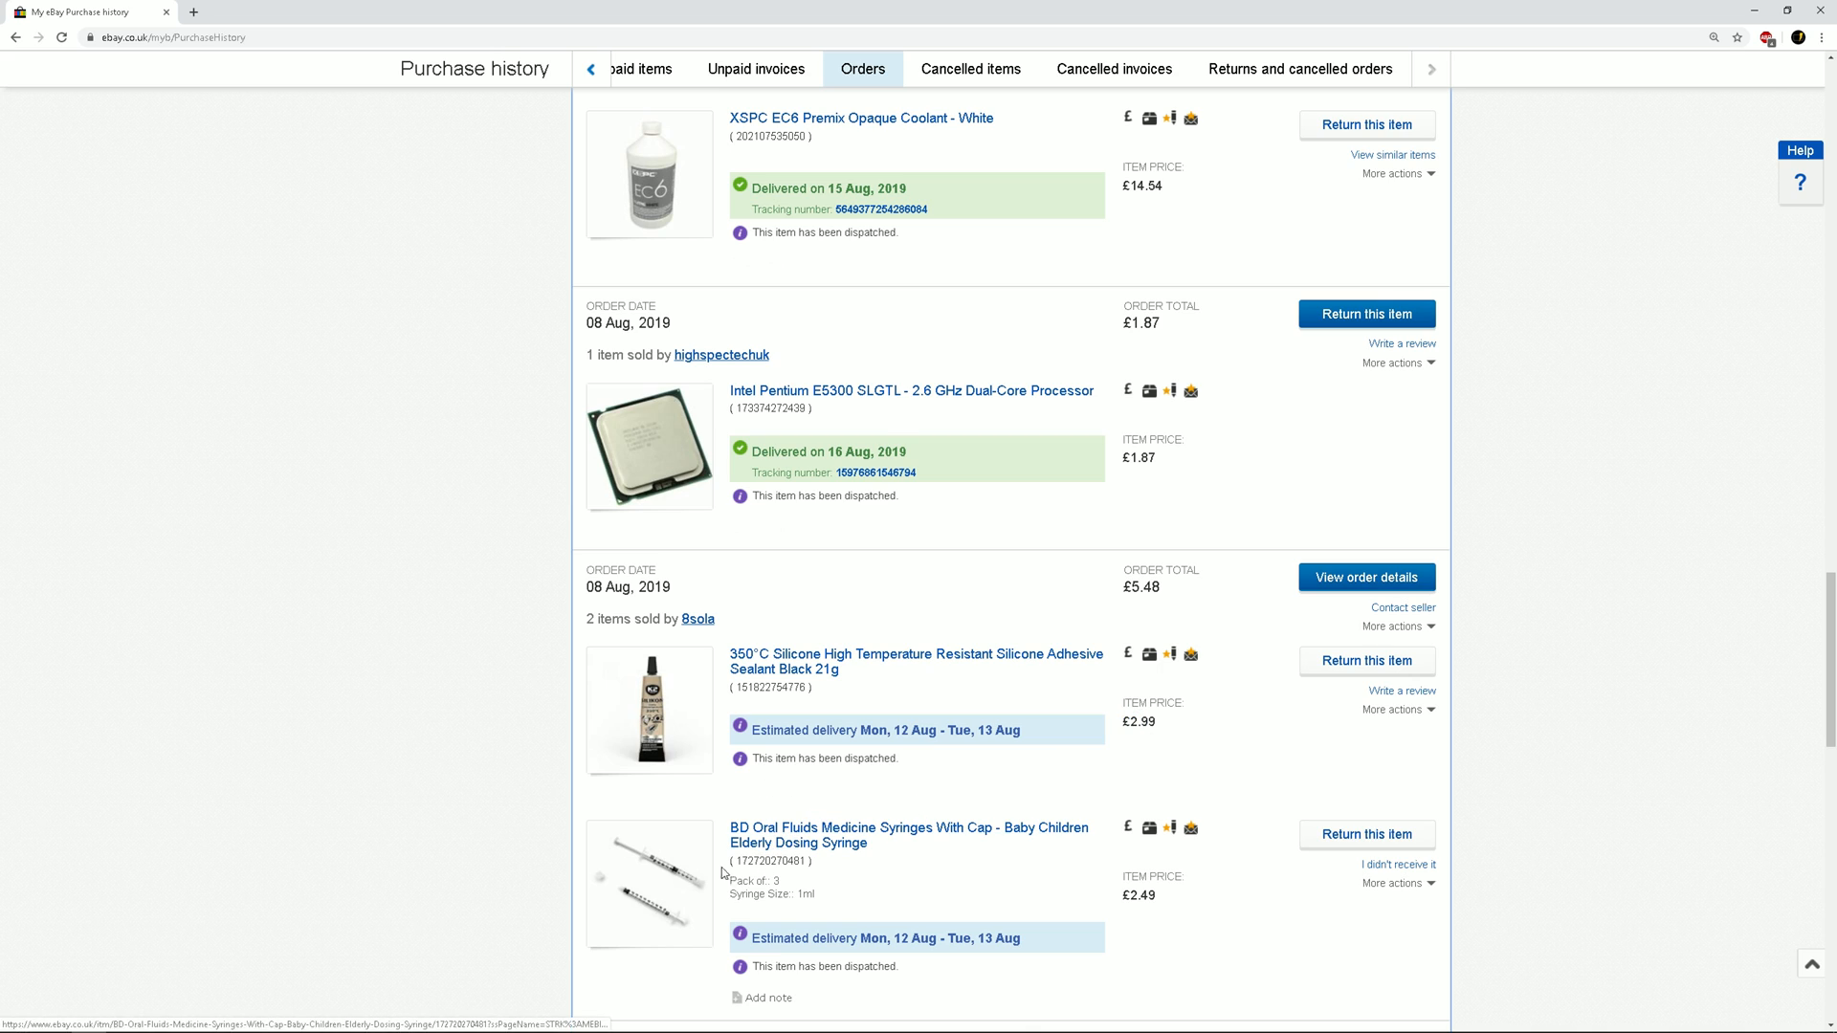
mouse_move(1097, 835)
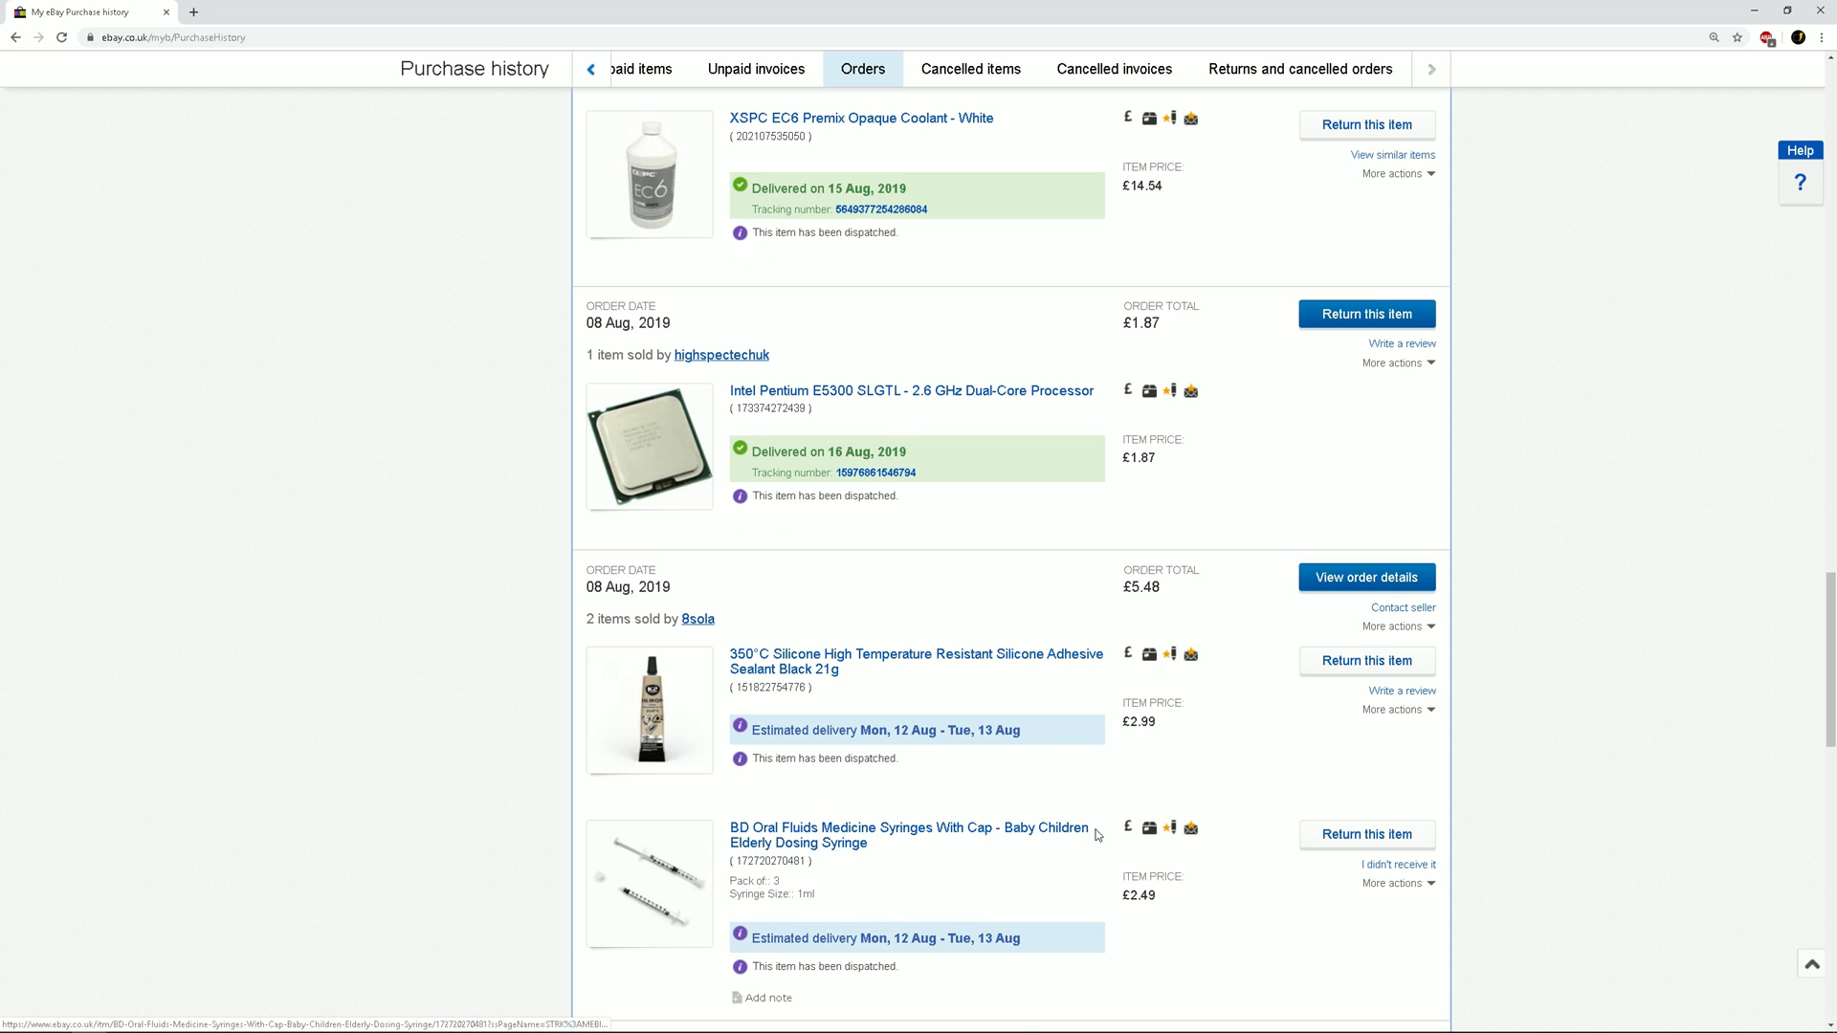